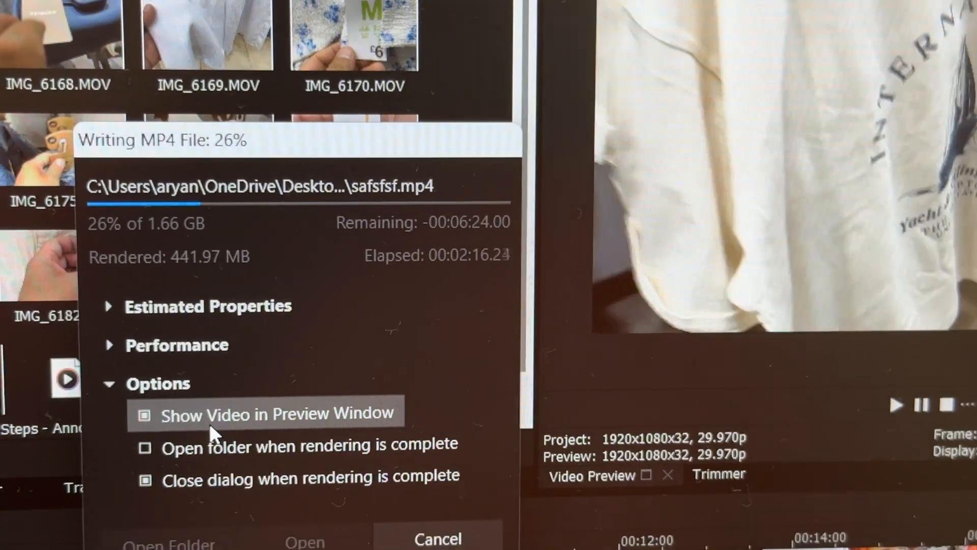
Uncheck 'Show Video in Preview Window' in the Writing MP4 File dialog to speed up rendering
click(143, 414)
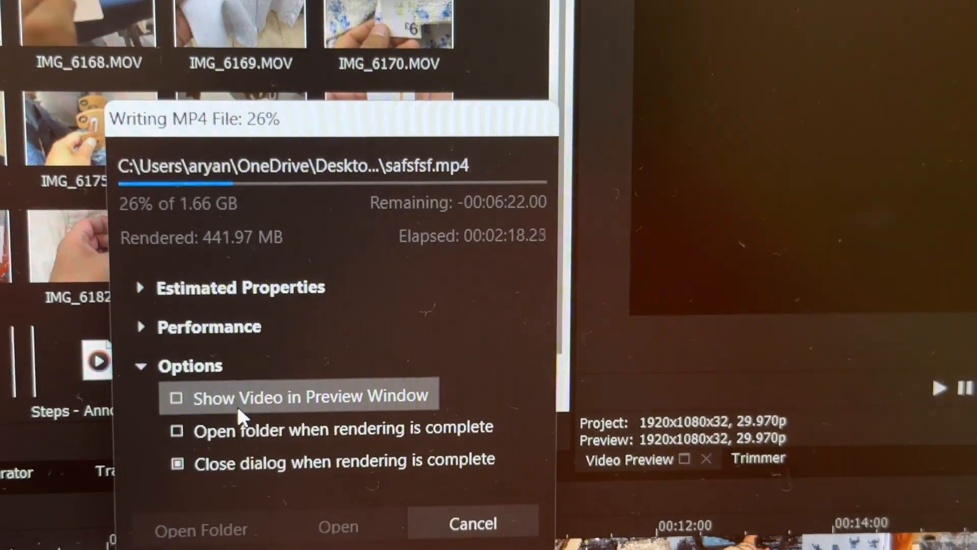